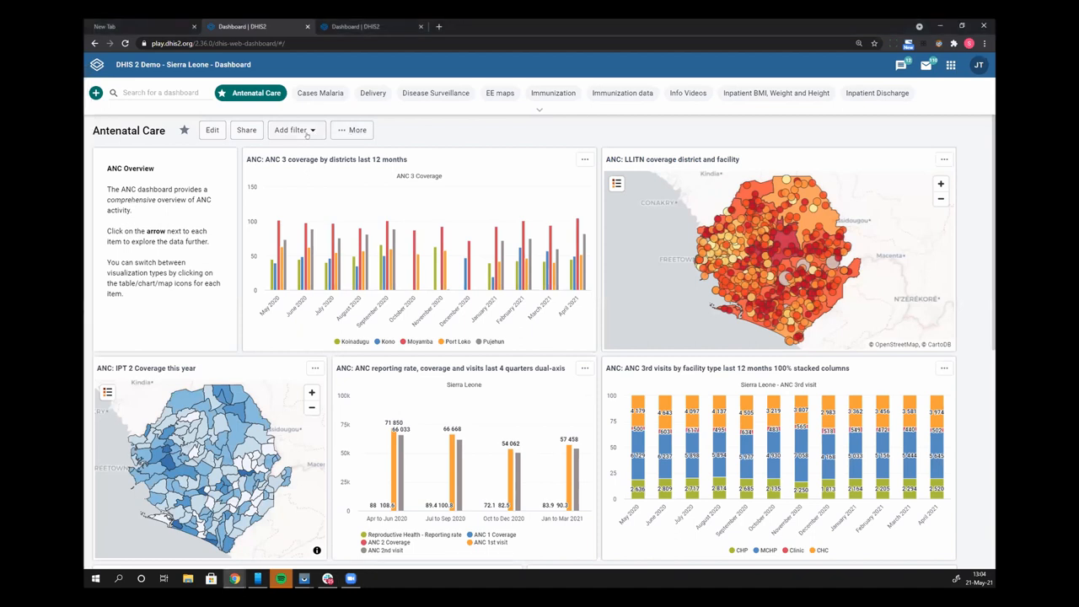
- Check the available filter dimensions, then put Antenatal Care in edit mode and view its filter settings
{"action": "left_click", "coordinate": [294, 130]}
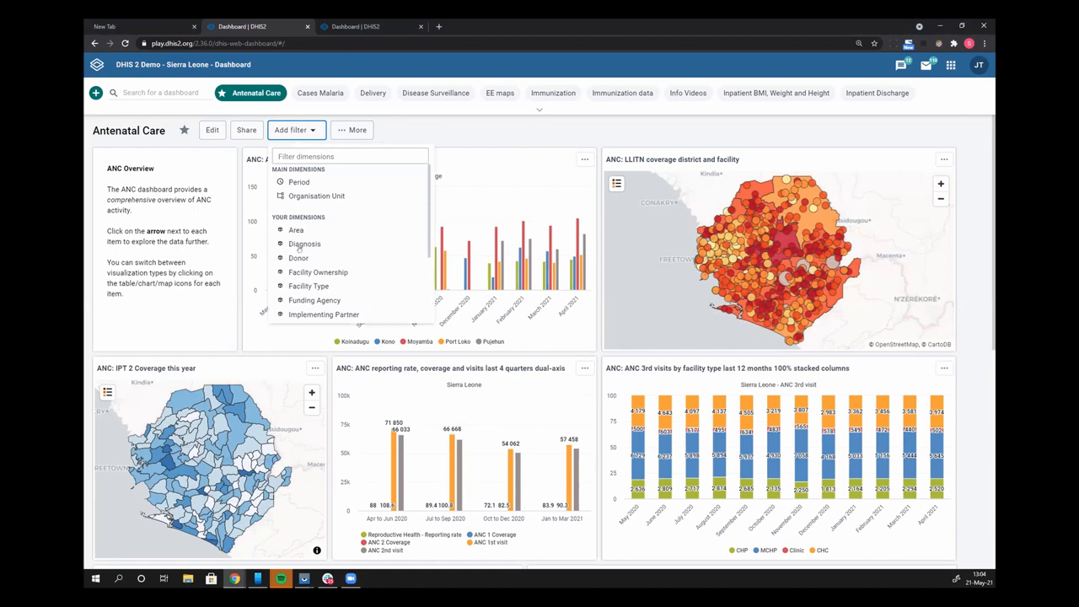
{"action": "mouse_move", "coordinate": [297, 310]}
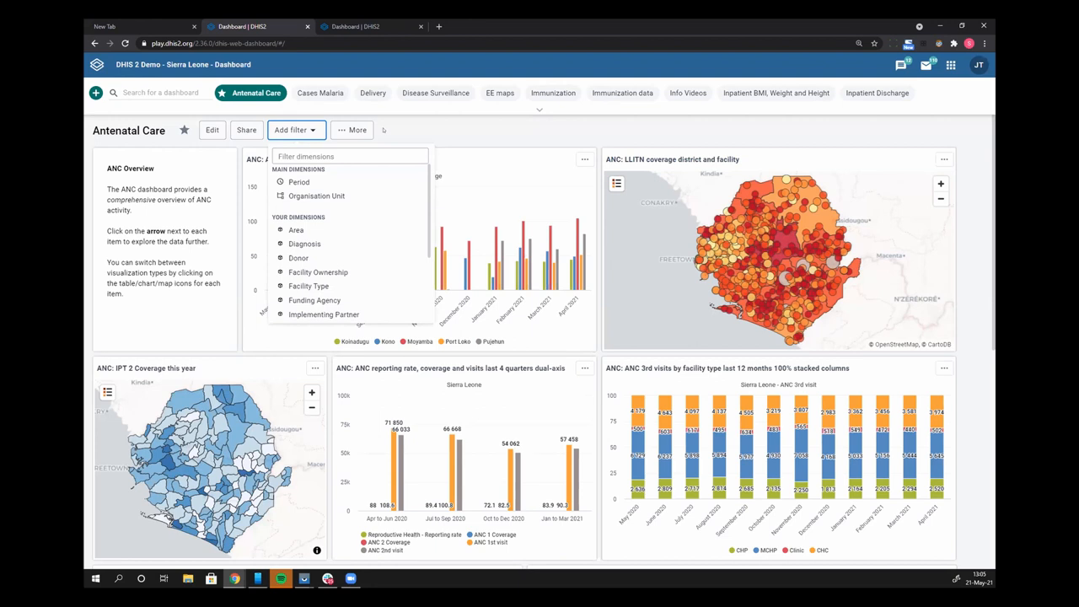
{"action": "left_click", "coordinate": [292, 129]}
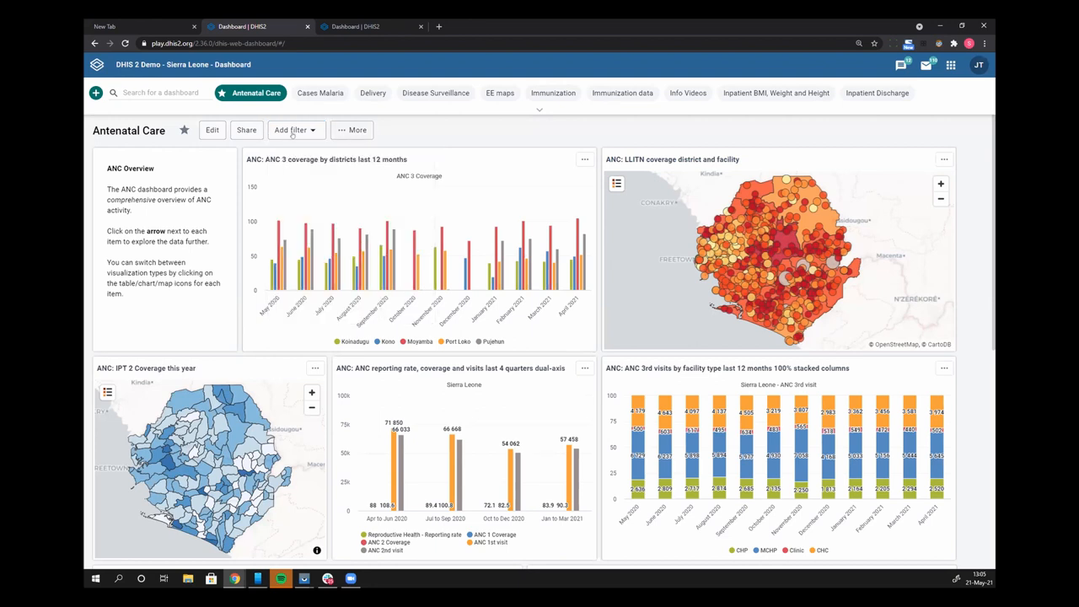
{"action": "left_click", "coordinate": [212, 130]}
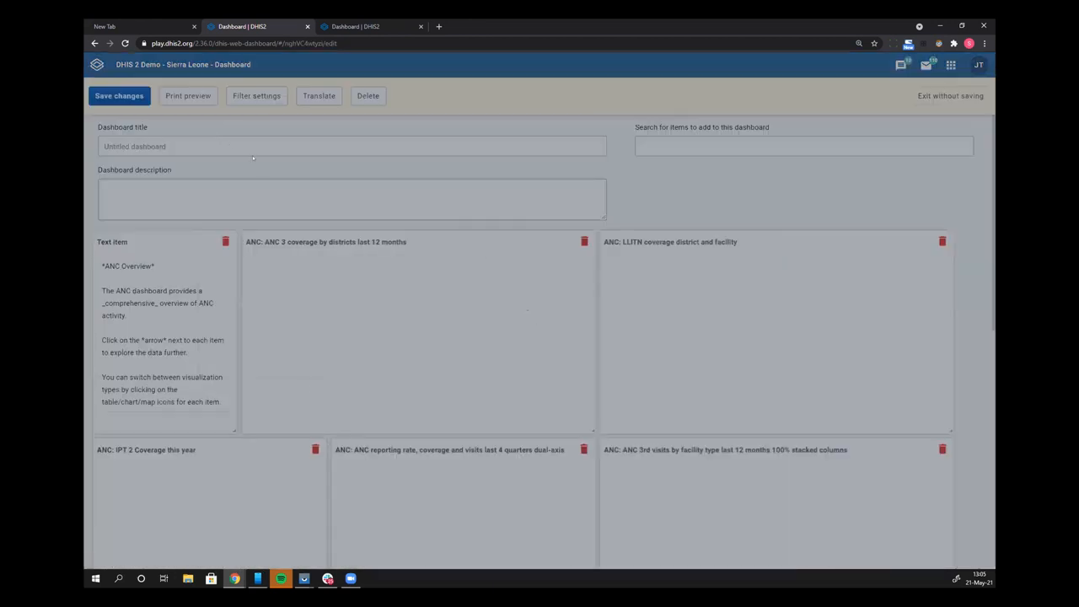
{"action": "type", "text": "Antenatal Care"}
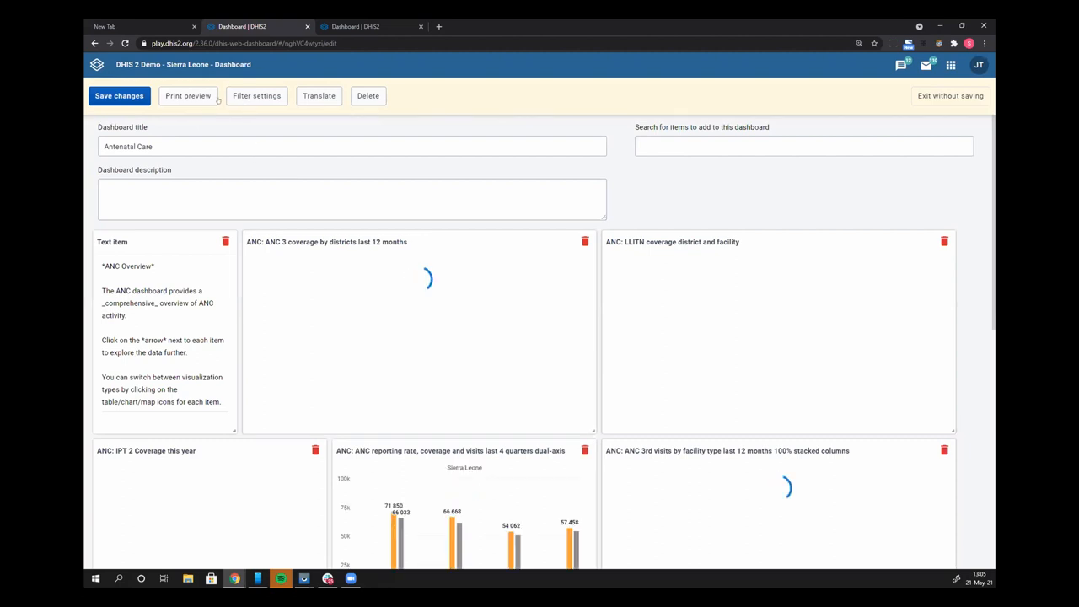
{"action": "left_click", "coordinate": [256, 95]}
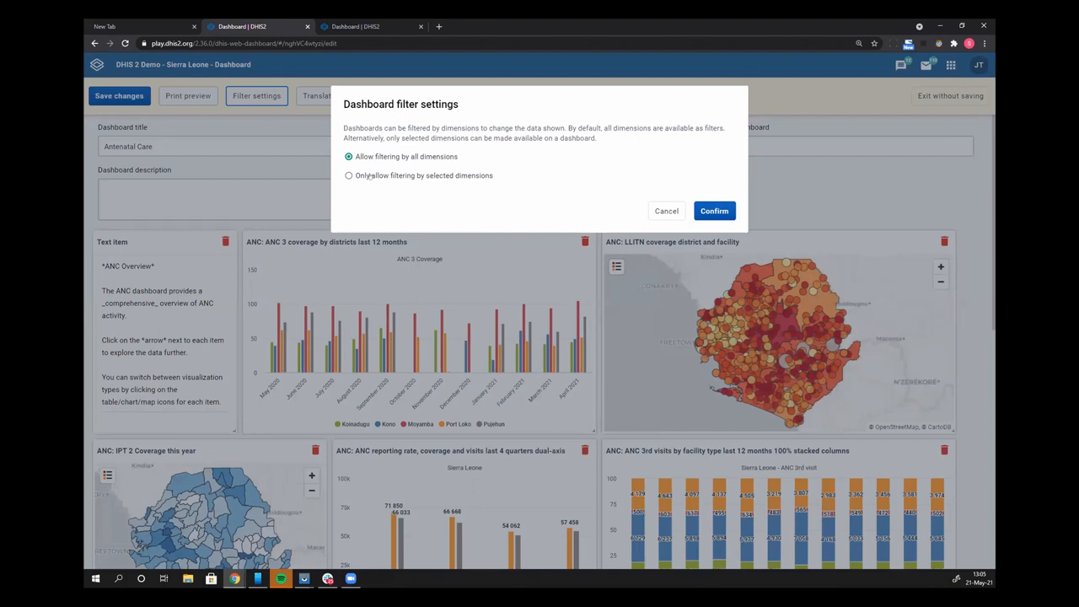
- Allow filtering only by Period, Organisation Unit, Area and Diagnosis, then save the Antenatal Care dashboard
{"action": "left_click", "coordinate": [348, 176]}
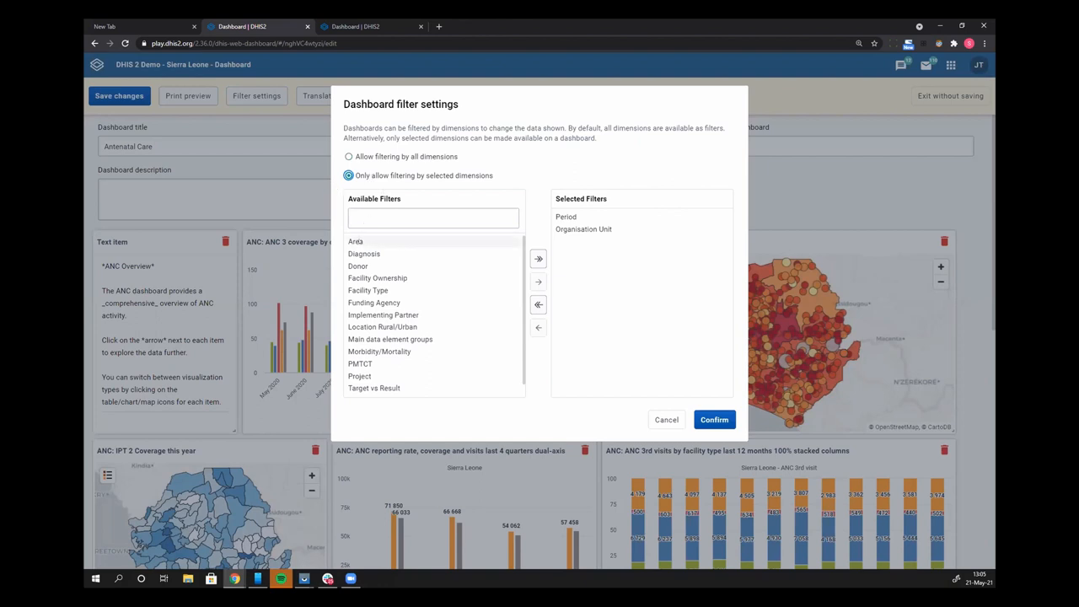
{"action": "mouse_move", "coordinate": [378, 352]}
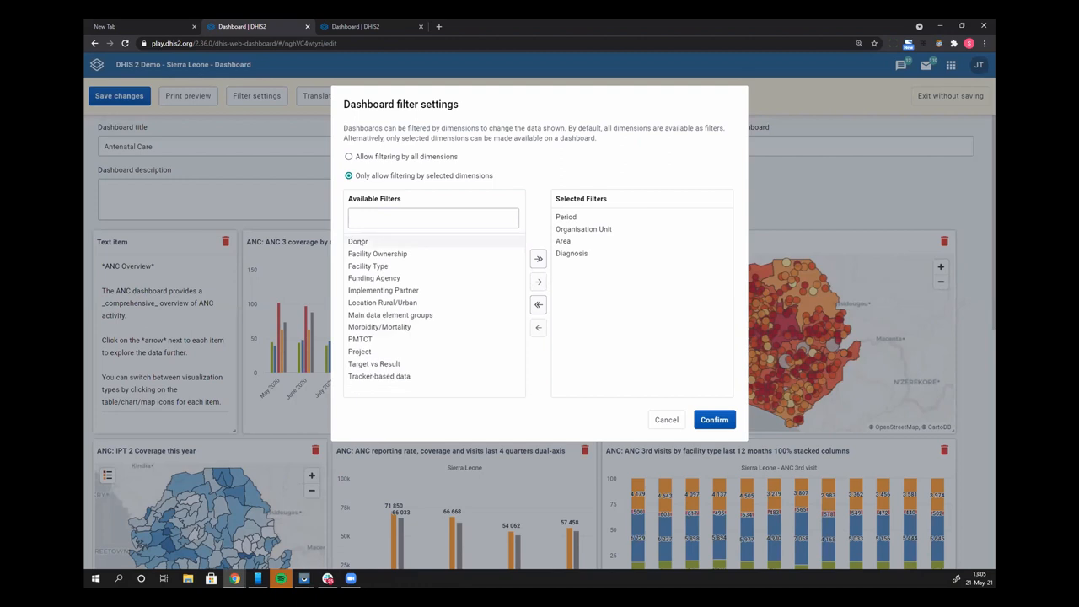
{"action": "double_click", "coordinate": [358, 241]}
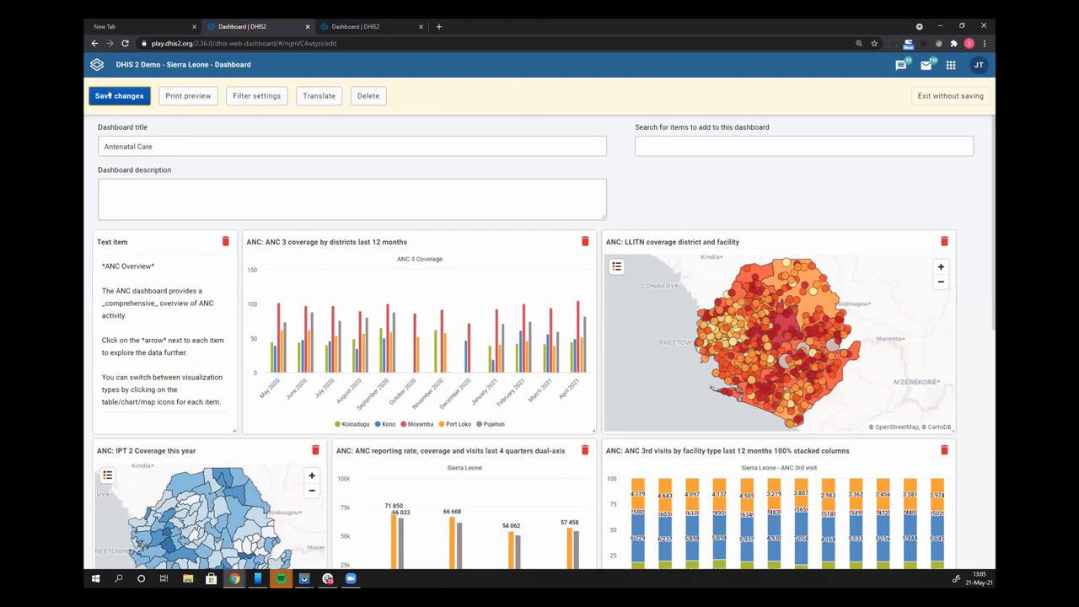
{"action": "left_click", "coordinate": [950, 95]}
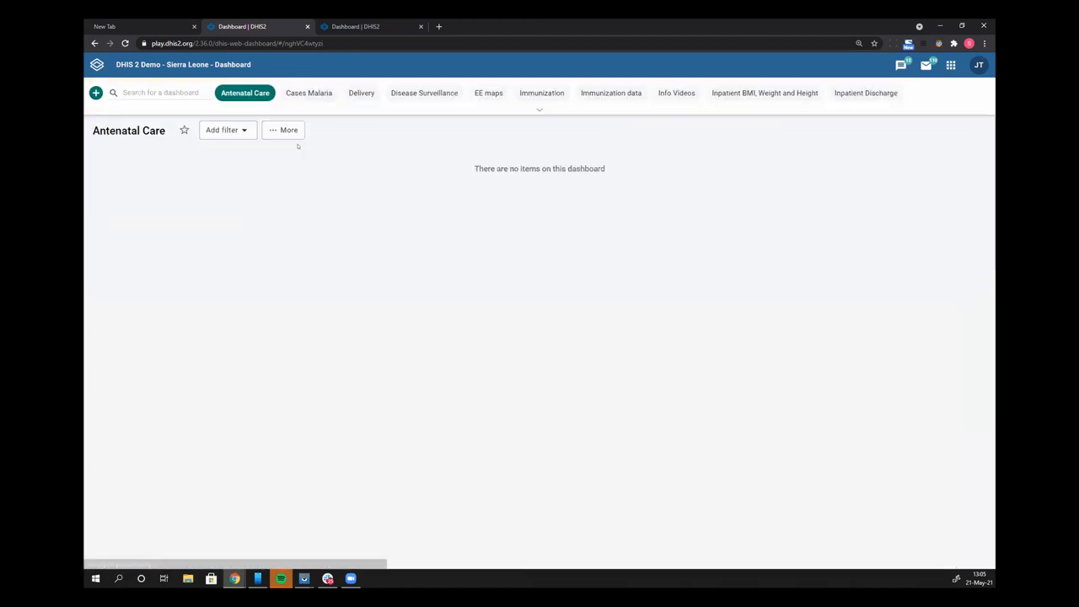